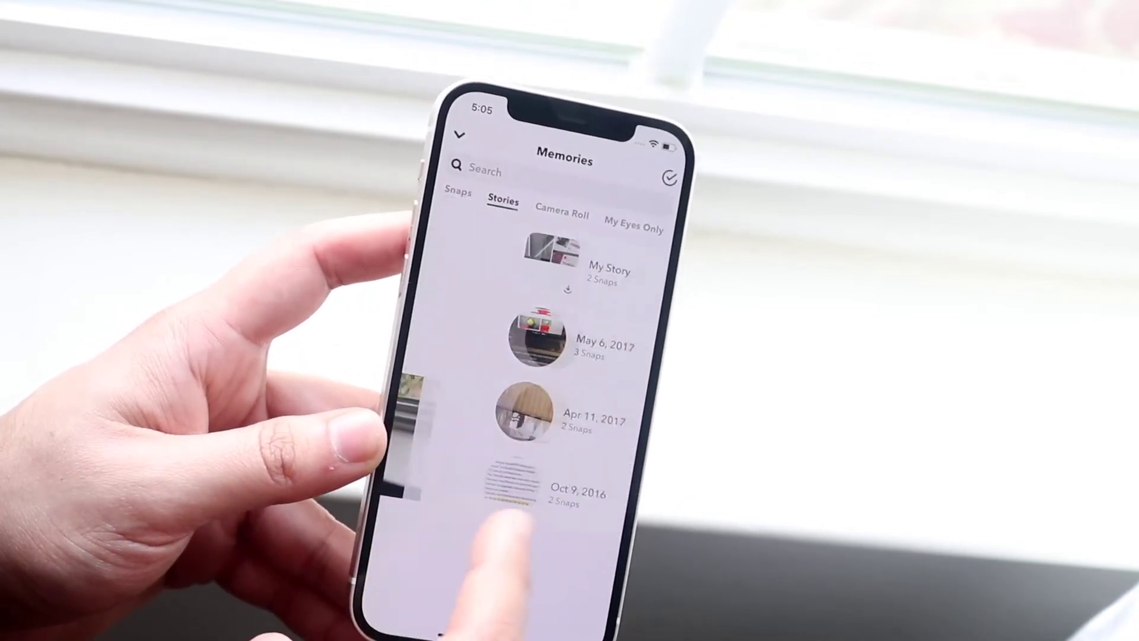
# Step: Switch Memories to the Camera Roll view to browse the phone's videos
pyautogui.click(560, 211)
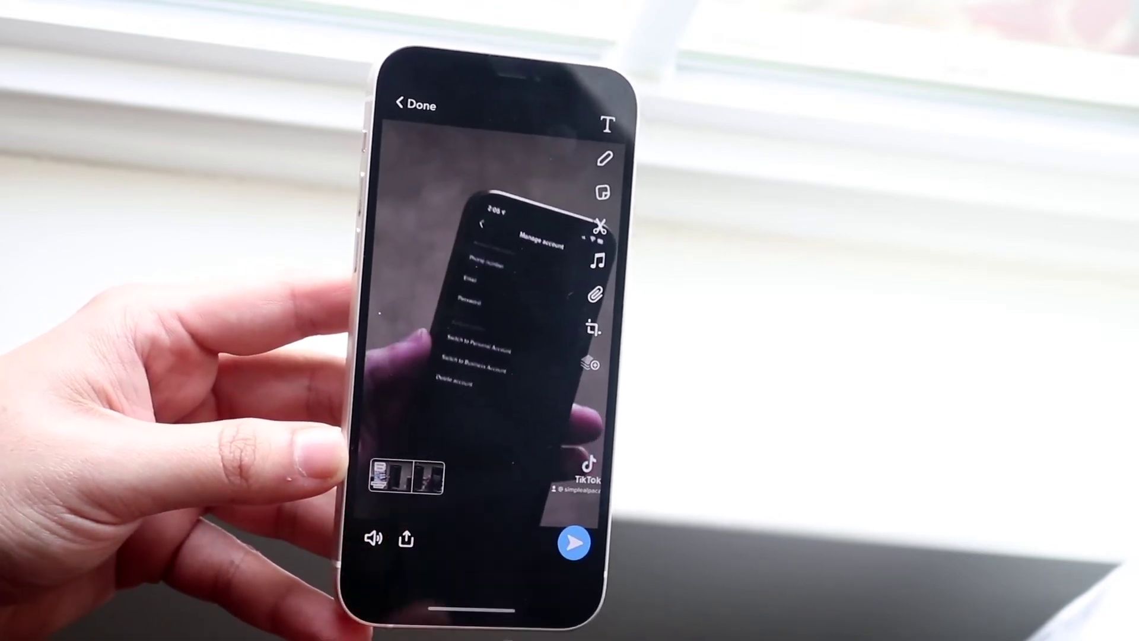
# Step: Save the slowed video to Camera Roll and view it in the iPhone Photos Recents album
pyautogui.click(406, 538)
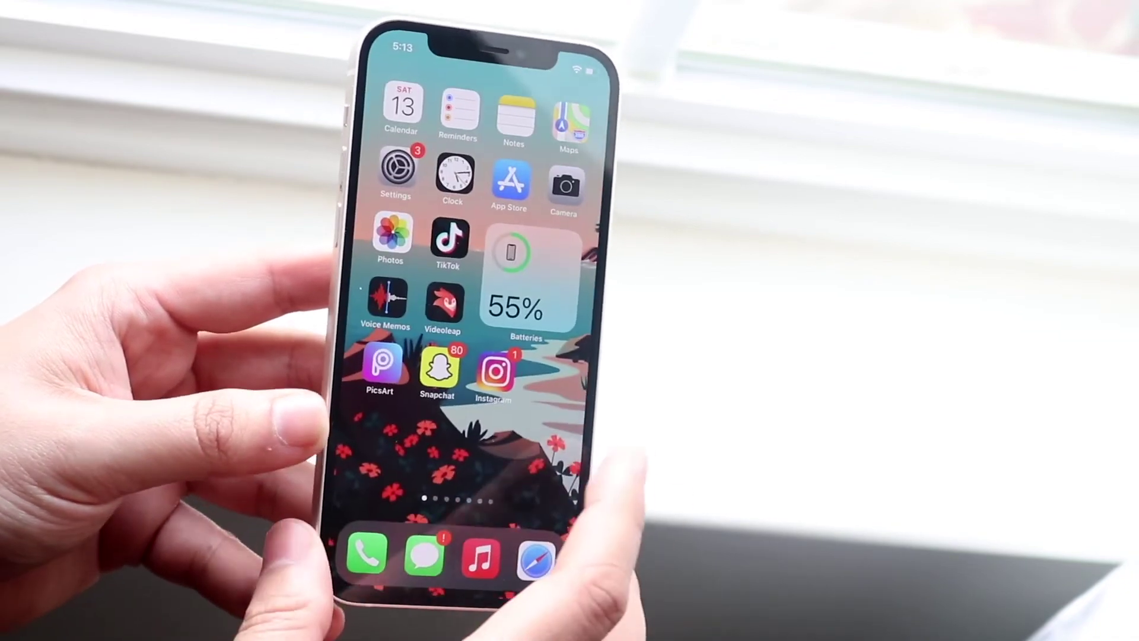
pyautogui.click(389, 237)
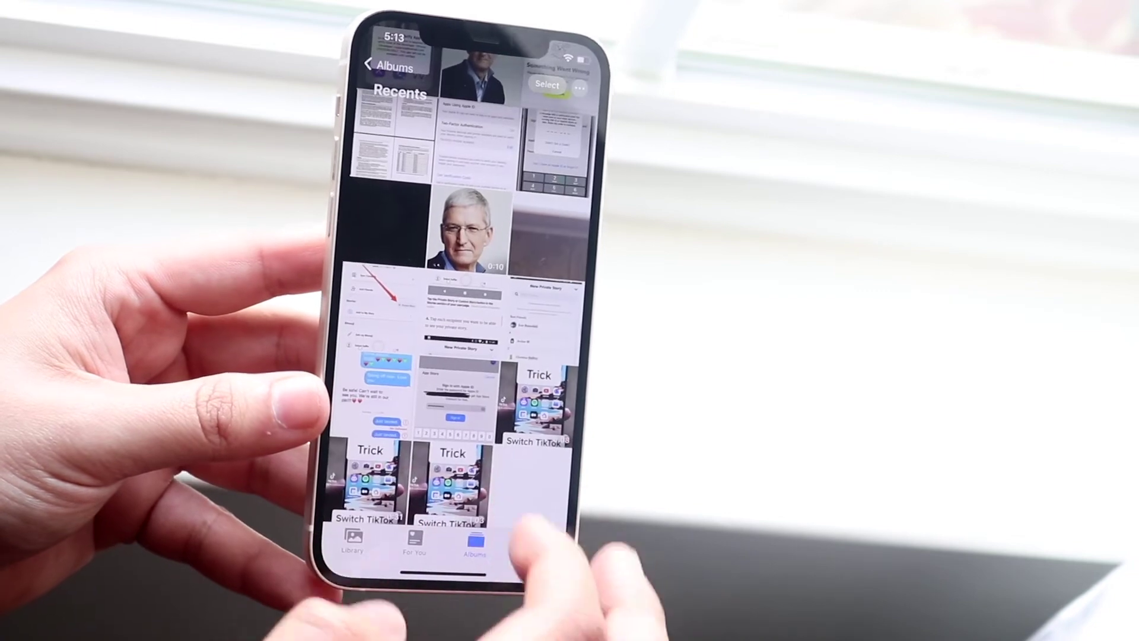